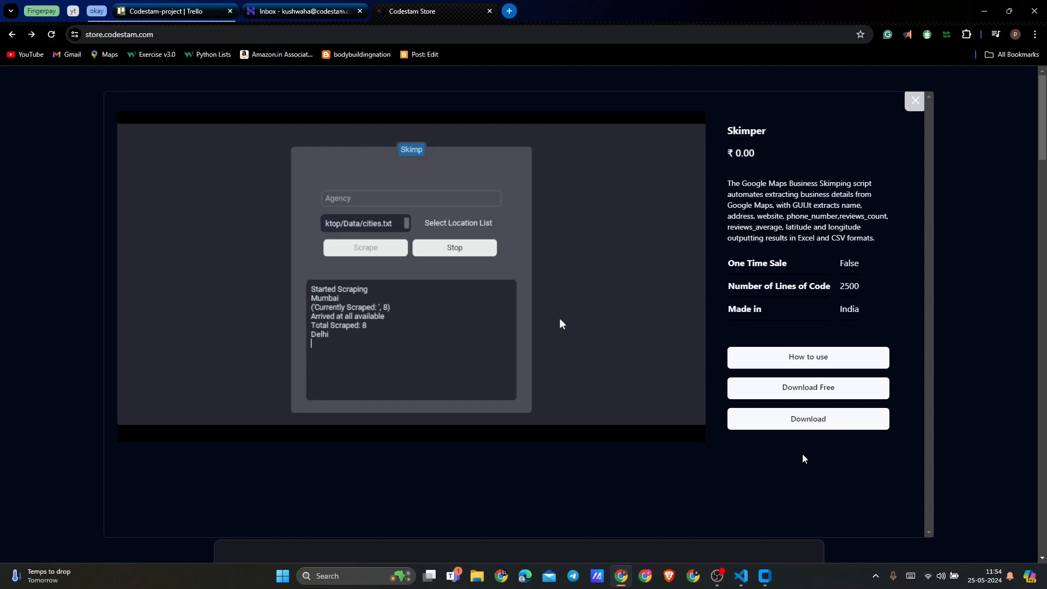
pyautogui.moveTo(807, 388)
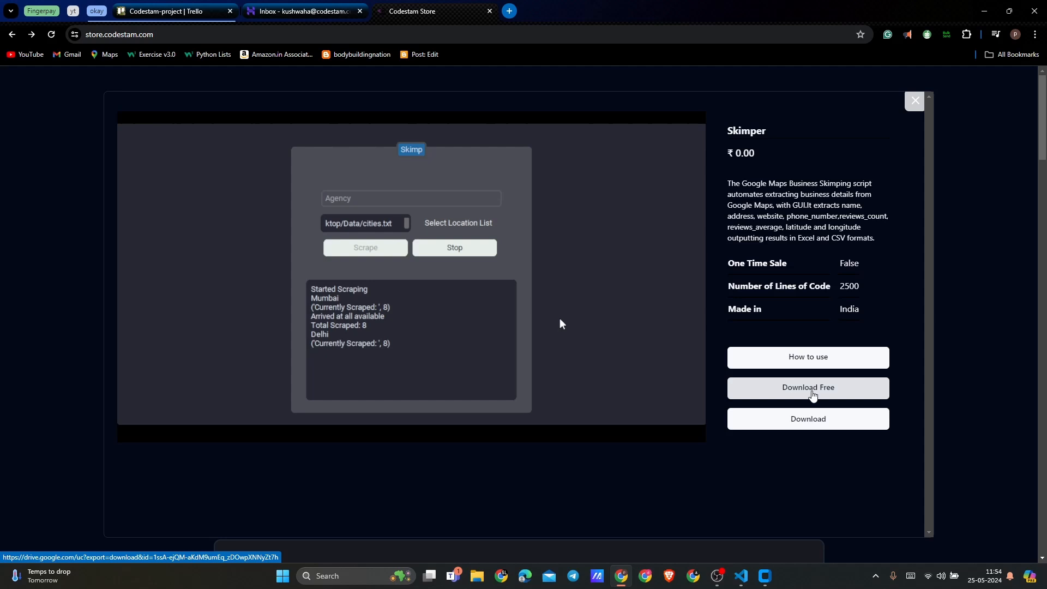
pyautogui.moveTo(732, 478)
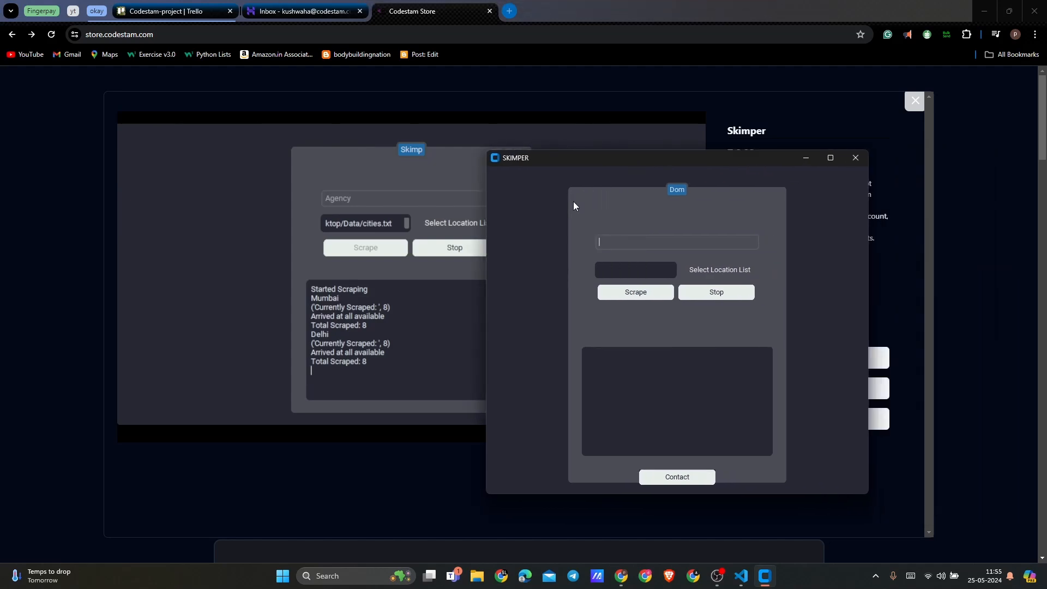
pyautogui.moveTo(548, 219)
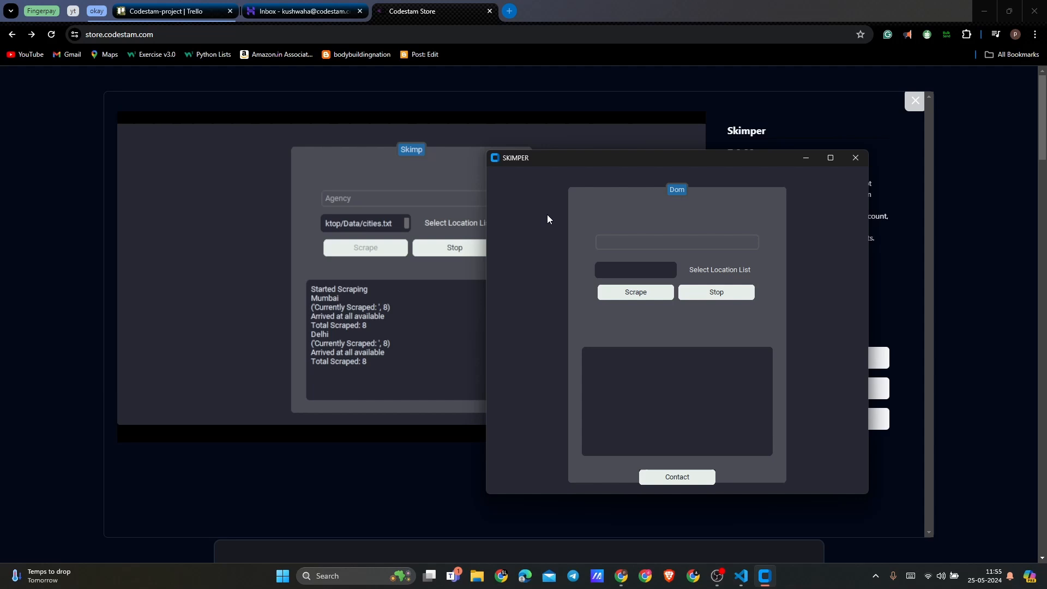
# Step: Launch Skimper and focus its empty search field for the business term
pyautogui.click(677, 241)
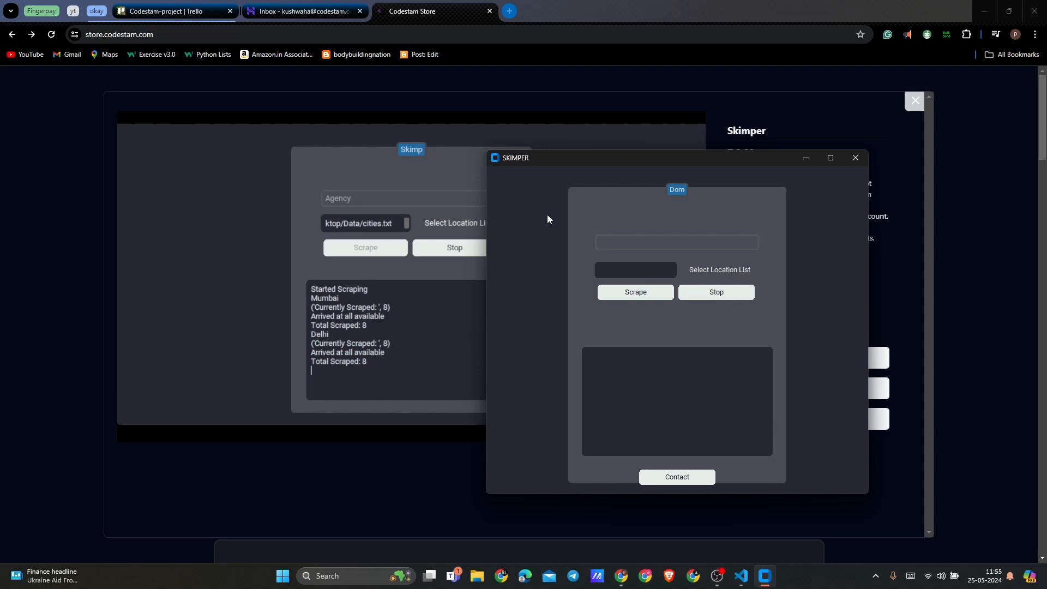
pyautogui.click(676, 242)
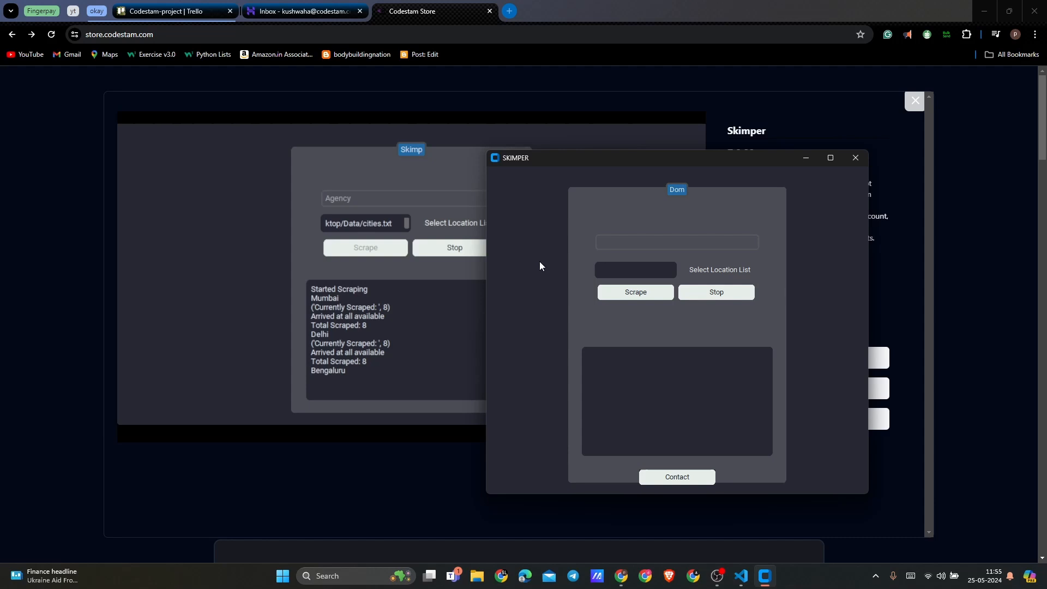
pyautogui.click(675, 241)
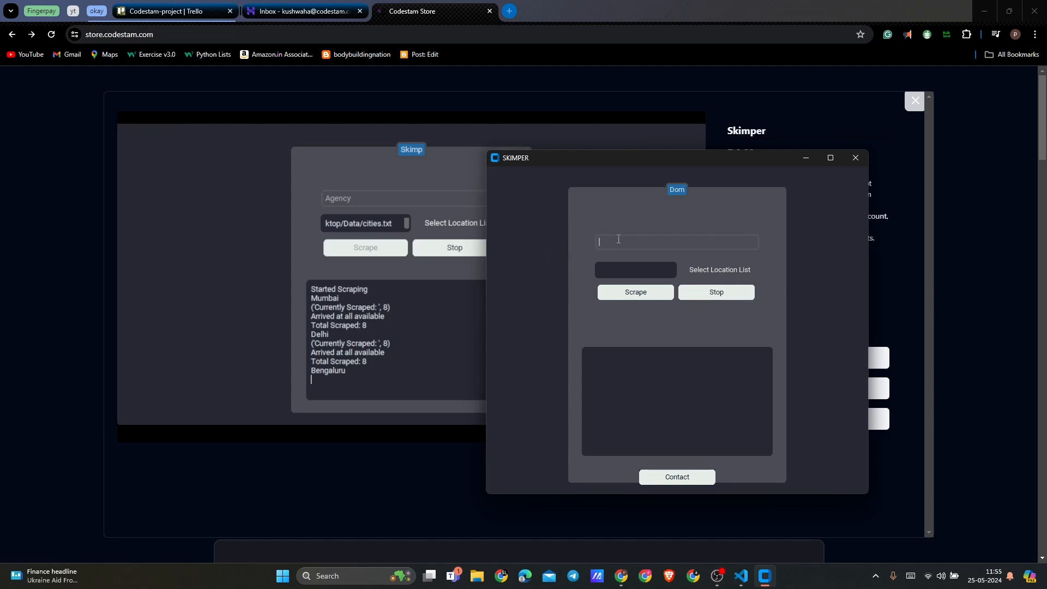
# Step: Enter 'Agency' as the search term and start choosing a location list file
pyautogui.write('Agenc')
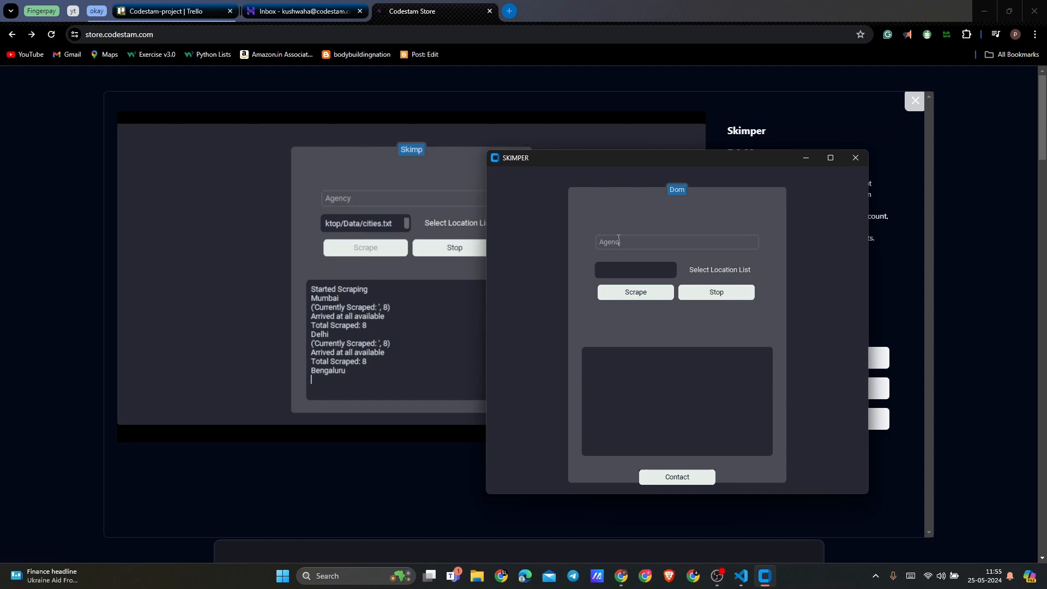
pyautogui.moveTo(645, 256)
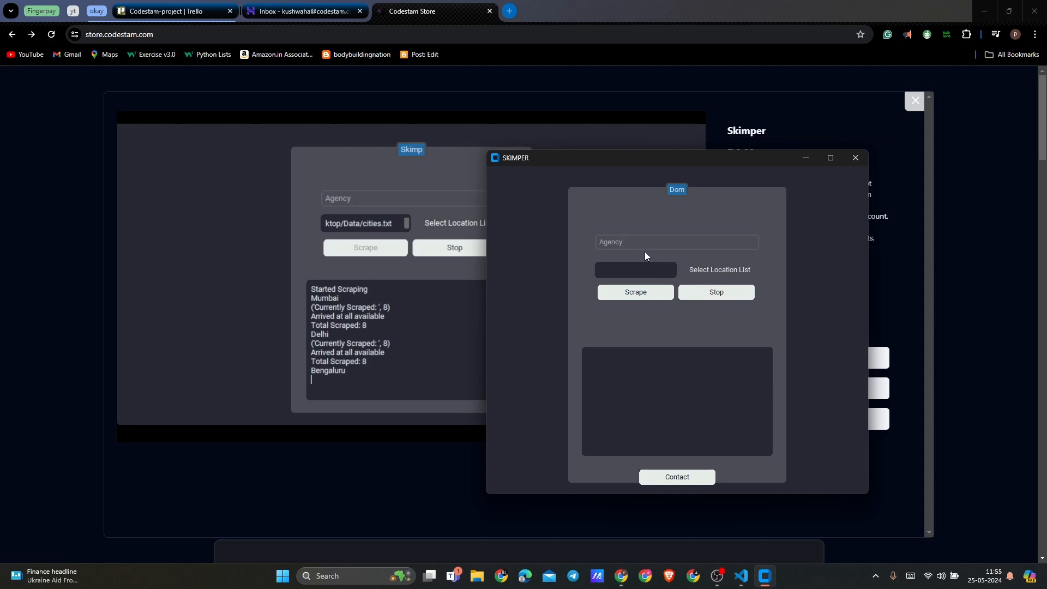
pyautogui.click(676, 242)
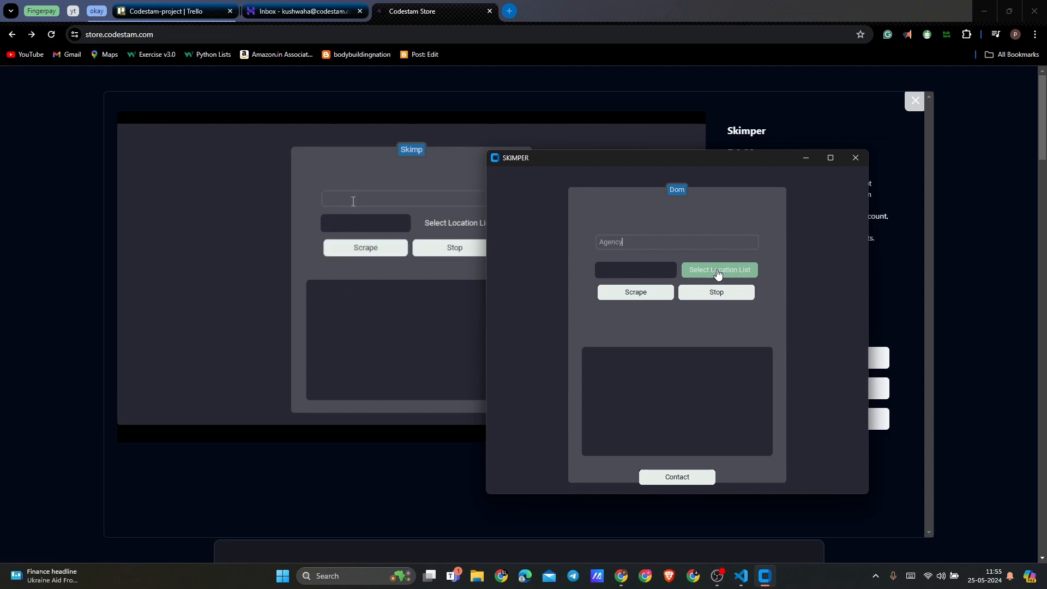
pyautogui.moveTo(657, 224)
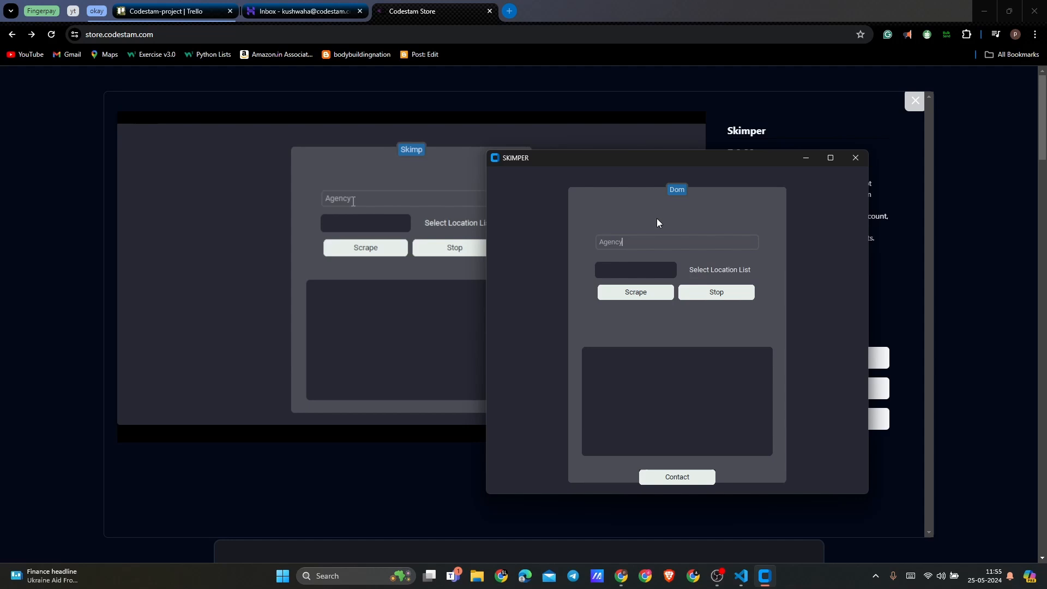
pyautogui.write('usa')
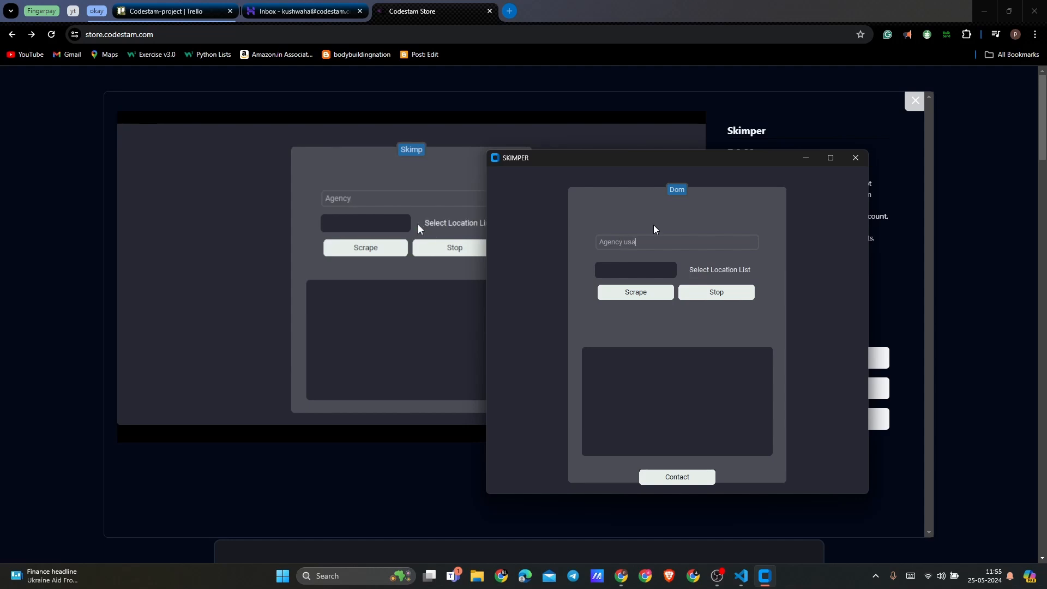
pyautogui.moveTo(188, 252)
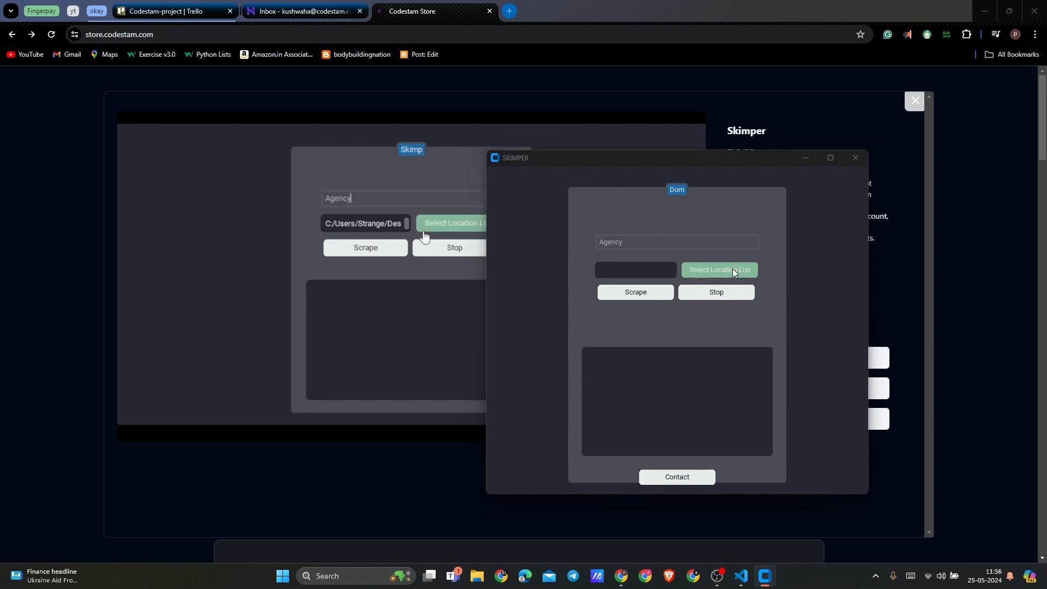
pyautogui.click(719, 270)
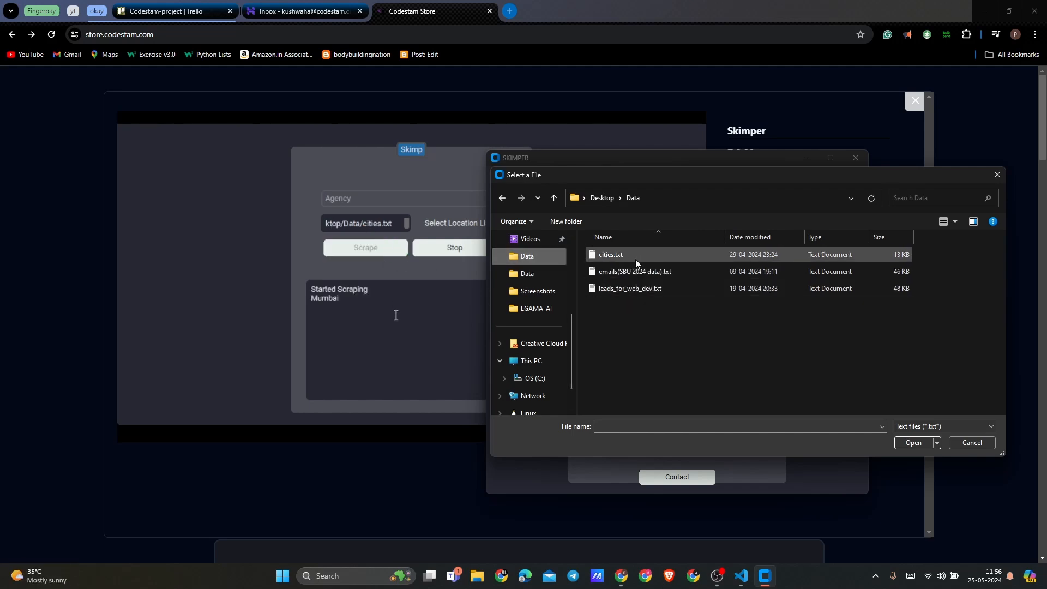
# Step: Pick cities.txt from Desktop > Data as the location list
pyautogui.click(913, 443)
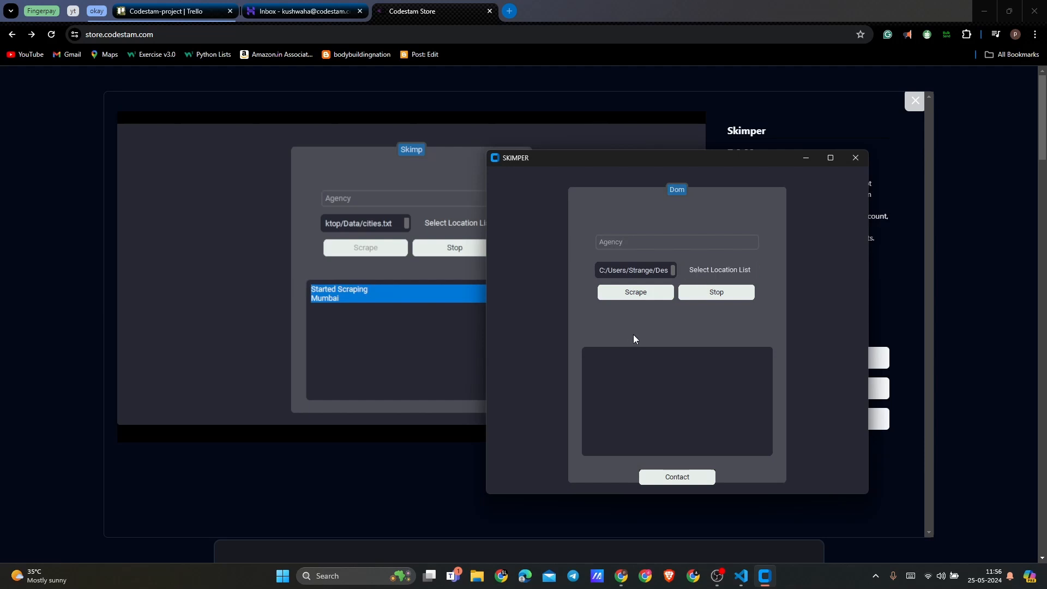
pyautogui.click(676, 242)
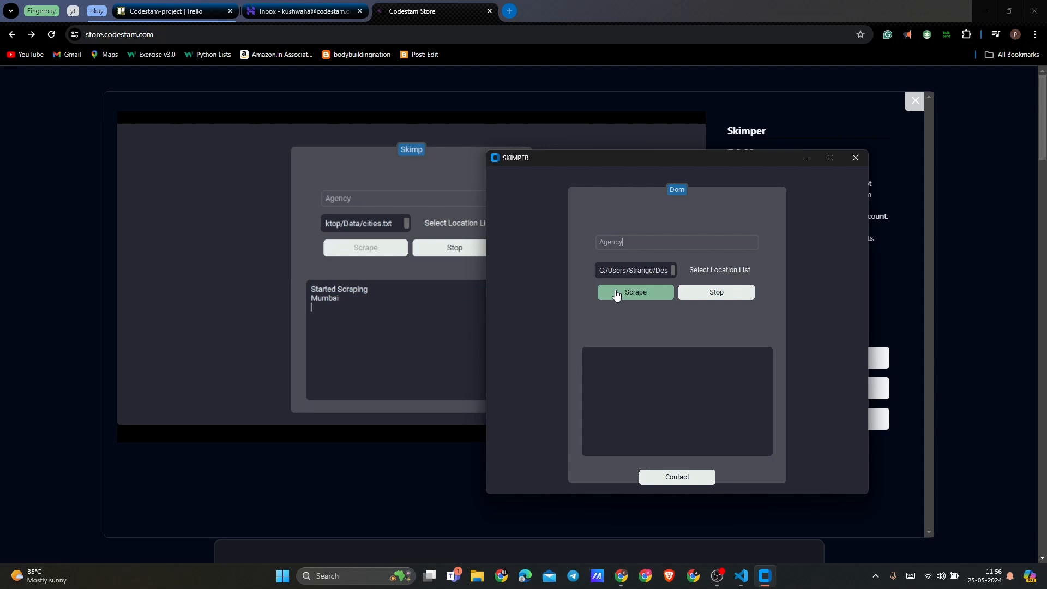
# Step: Start the Agency scrape and watch the log report Started Scraping Mumbai
pyautogui.click(635, 294)
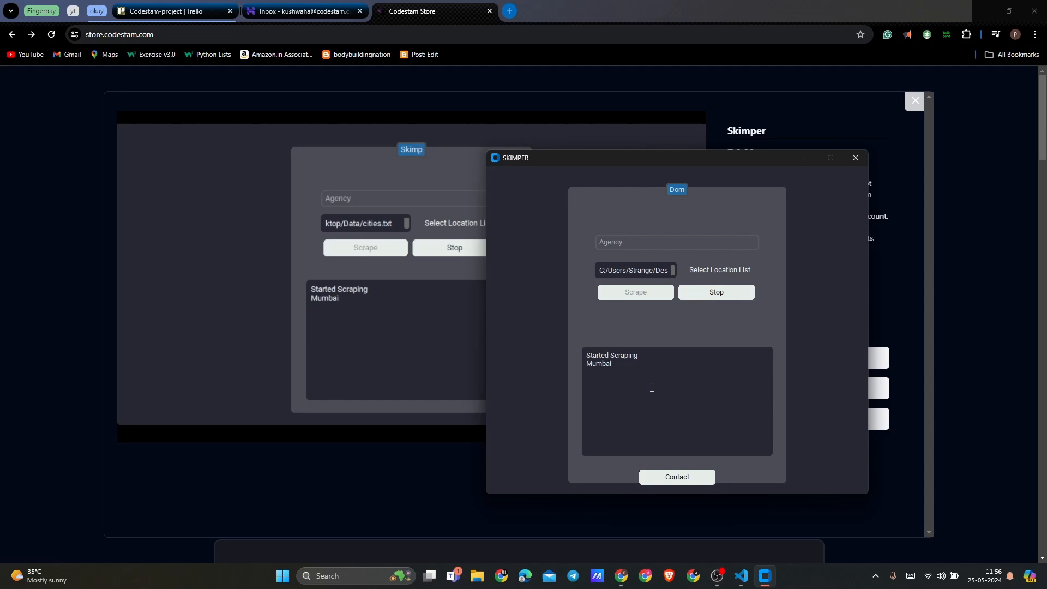
pyautogui.click(676, 241)
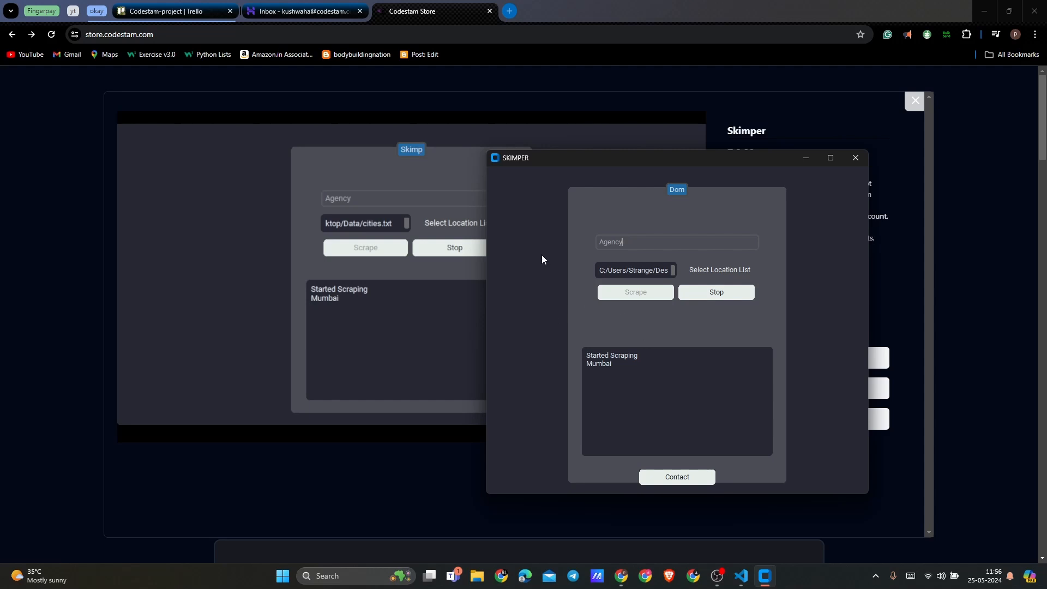
pyautogui.moveTo(568, 307)
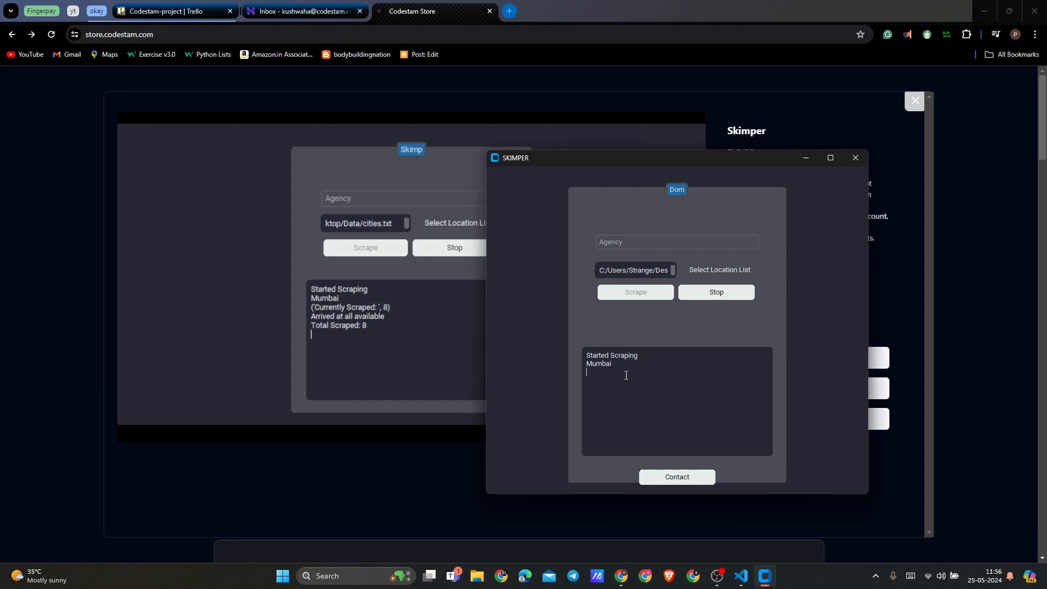
pyautogui.moveTo(563, 296)
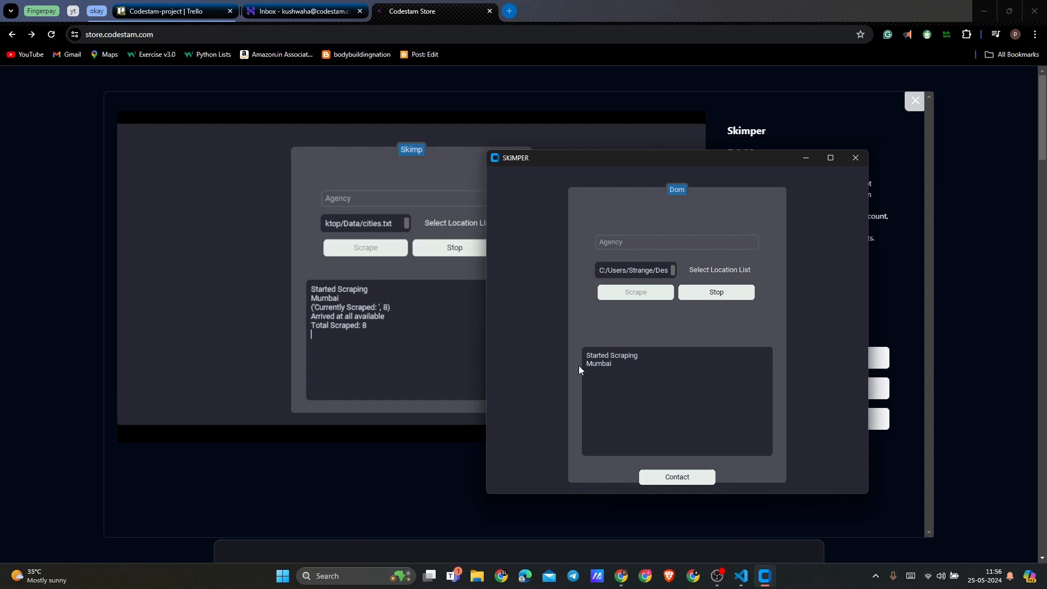
pyautogui.moveTo(676, 479)
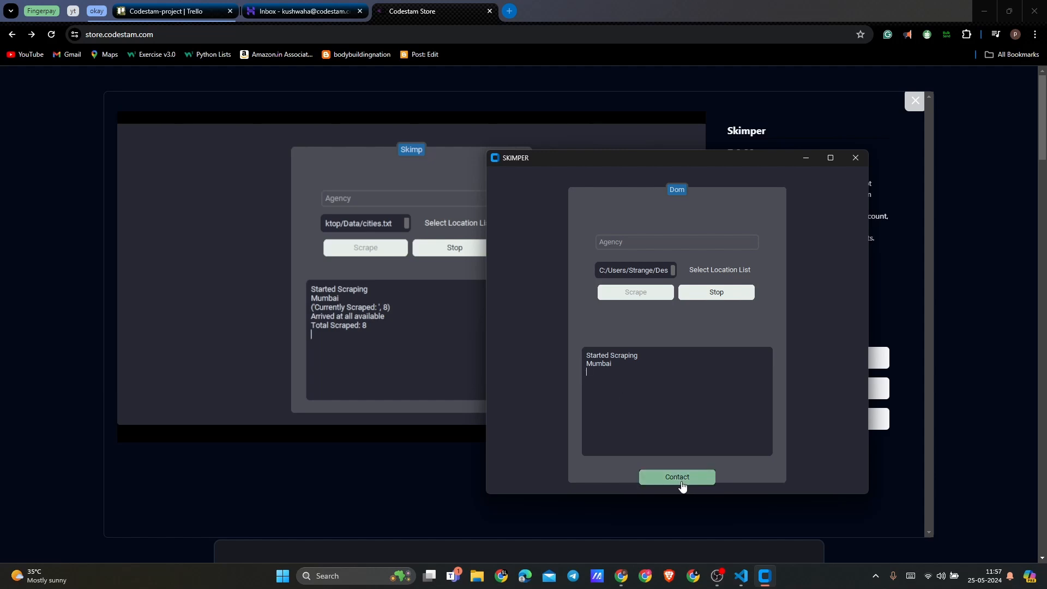
pyautogui.moveTo(588, 482)
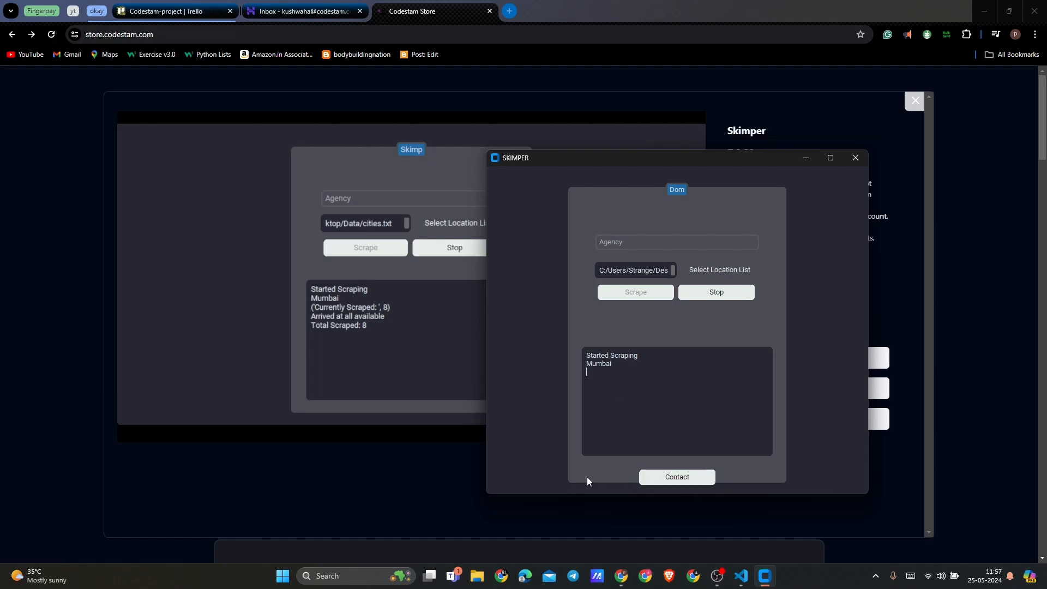